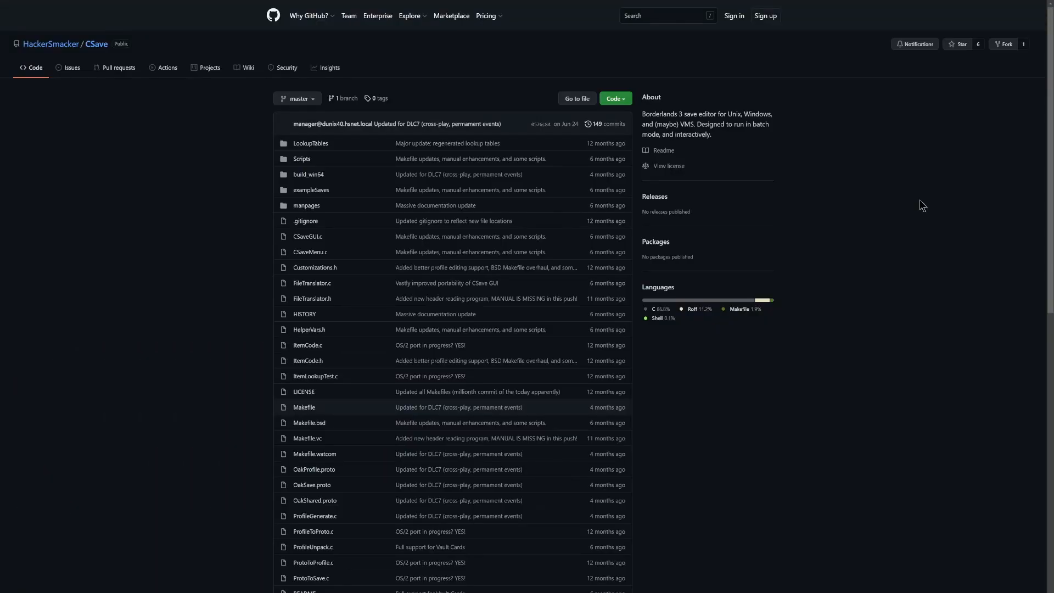
pyautogui.moveTo(654, 196)
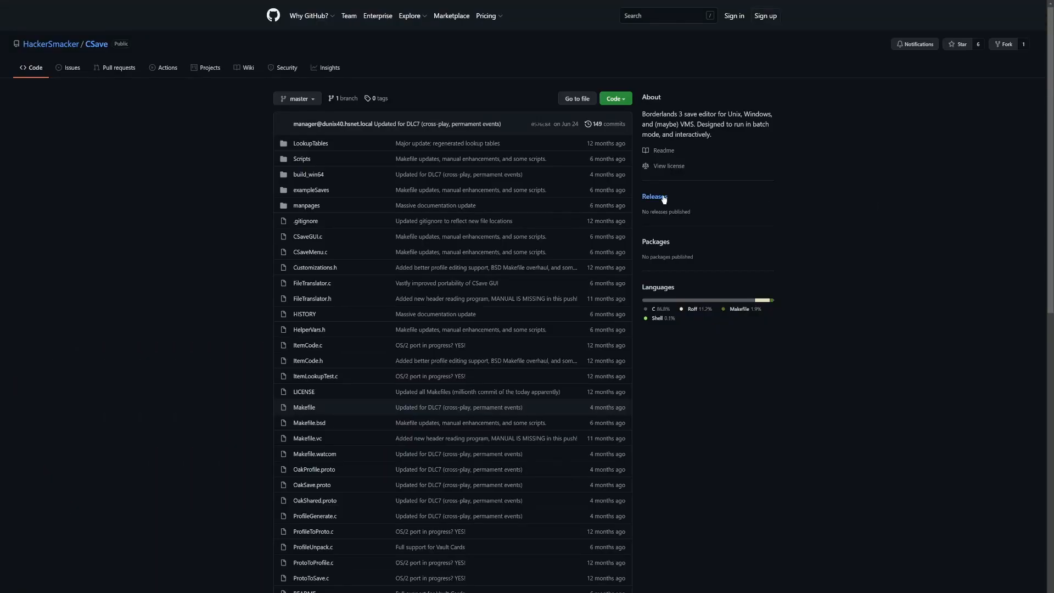
# Show the CSave repository's Code menu with its clone URL and Download ZIP options
pyautogui.click(612, 98)
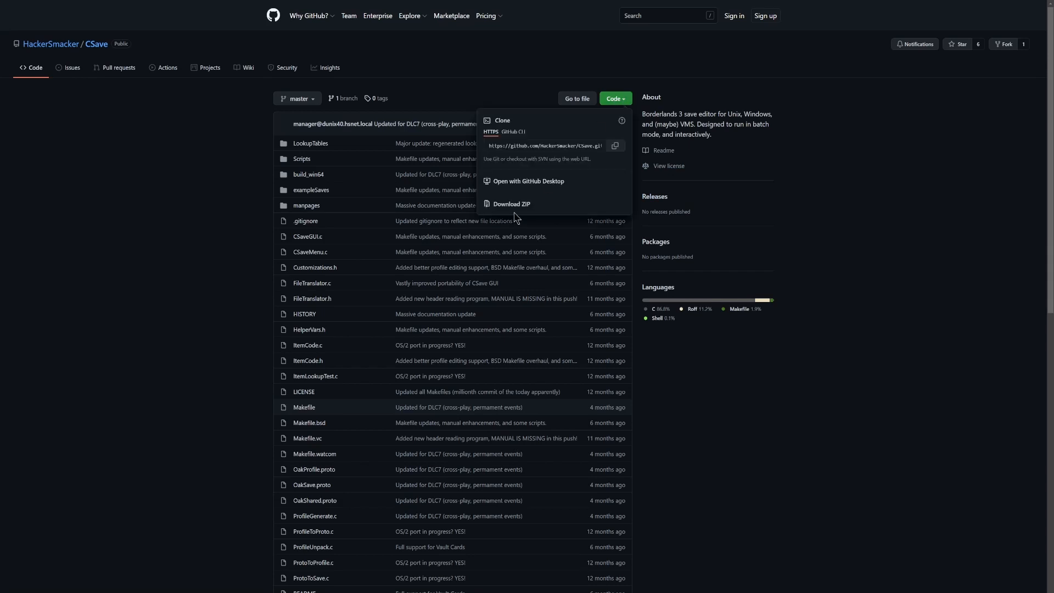
pyautogui.moveTo(510, 207)
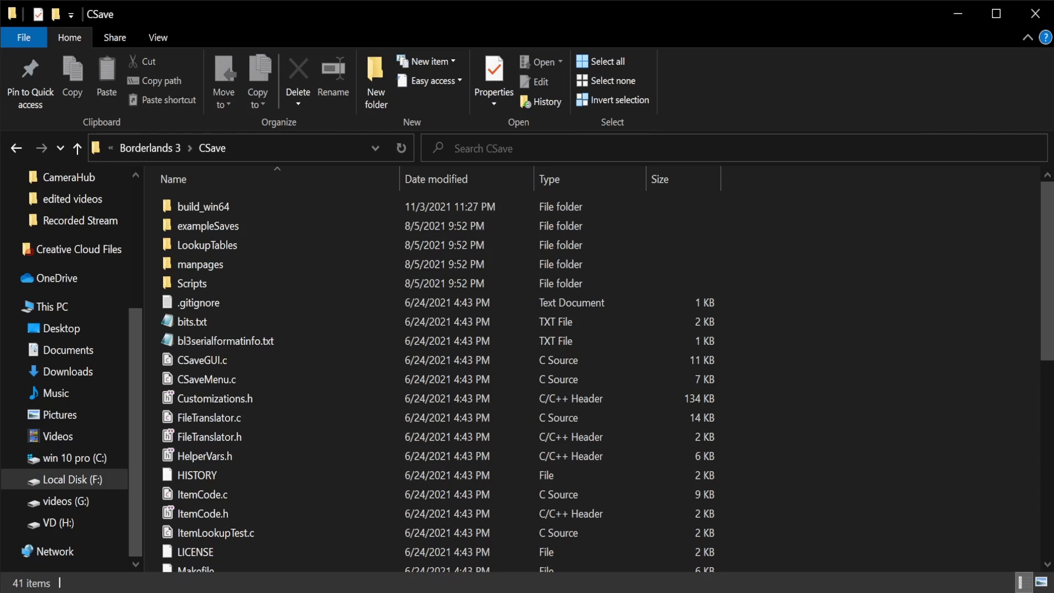
# Open build_win64 and highlight CSaveGUI.exe, CSaveMenu.exe, ItemLookupTest.exe and ProfileGenerate.exe
pyautogui.doubleClick(204, 207)
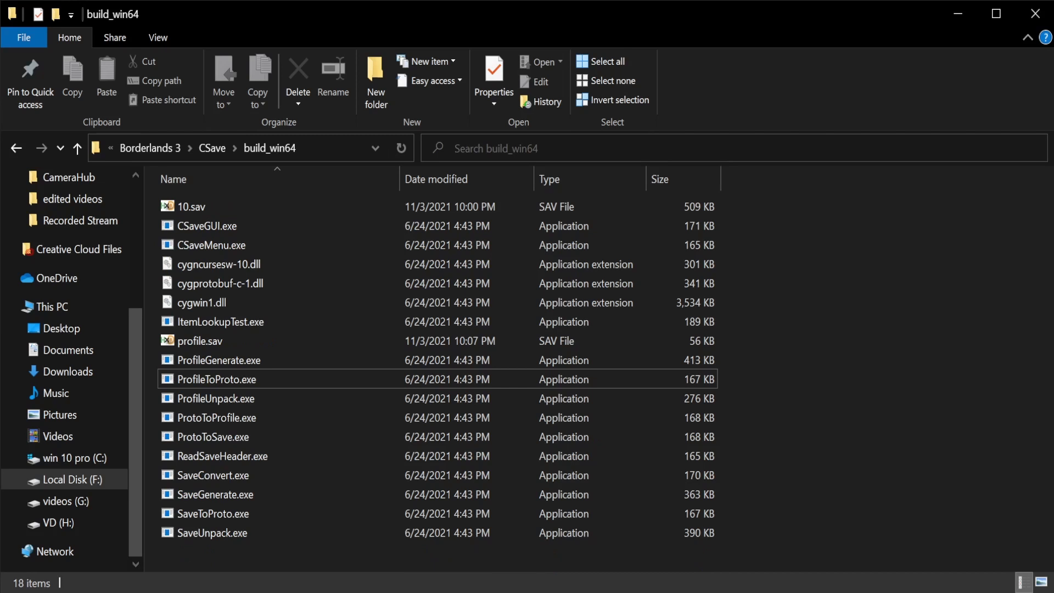
pyautogui.click(208, 225)
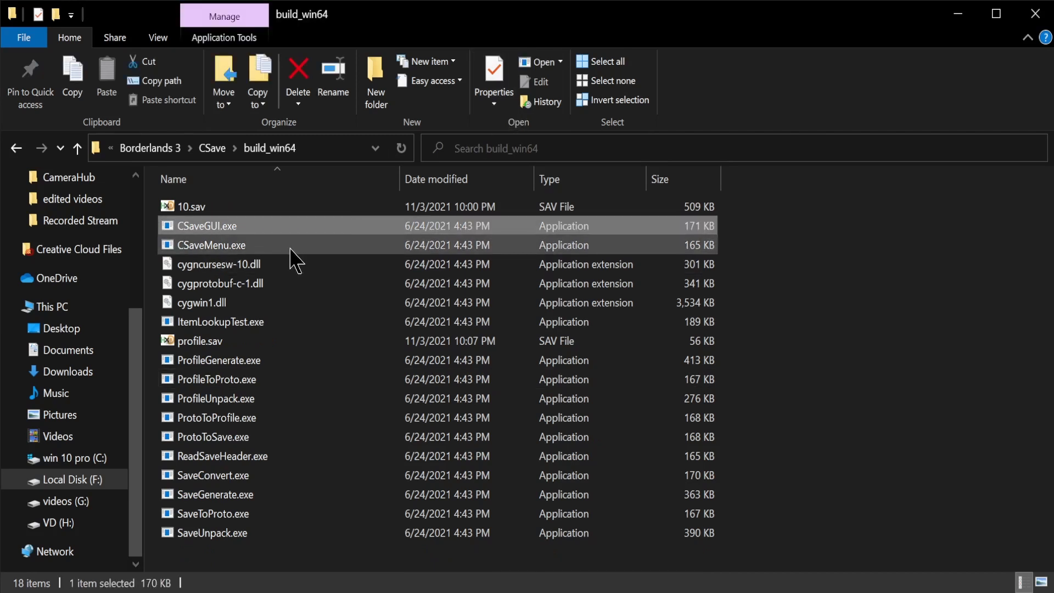
pyautogui.click(212, 245)
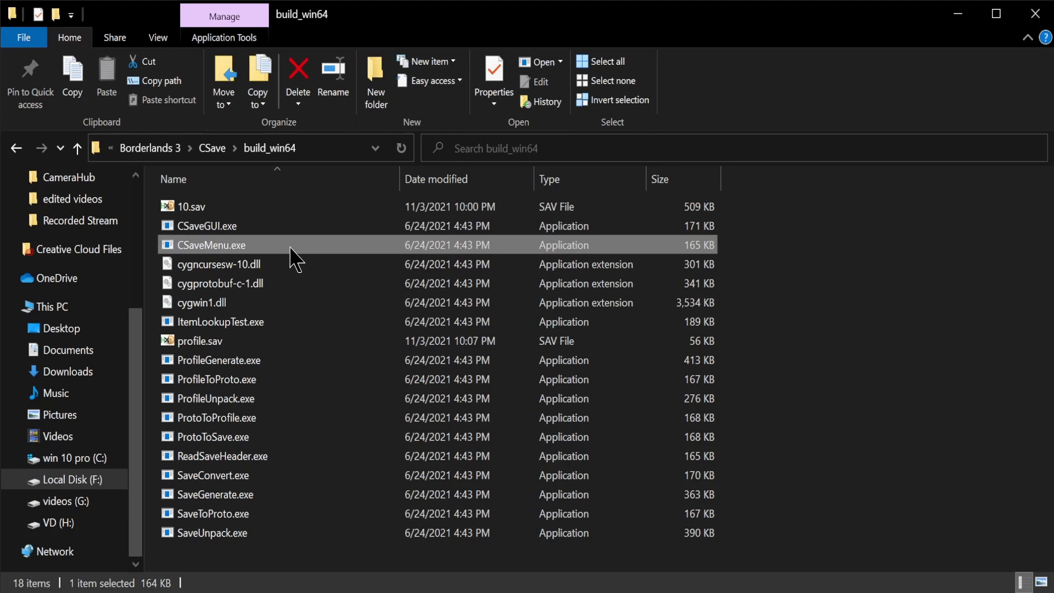
pyautogui.moveTo(326, 255)
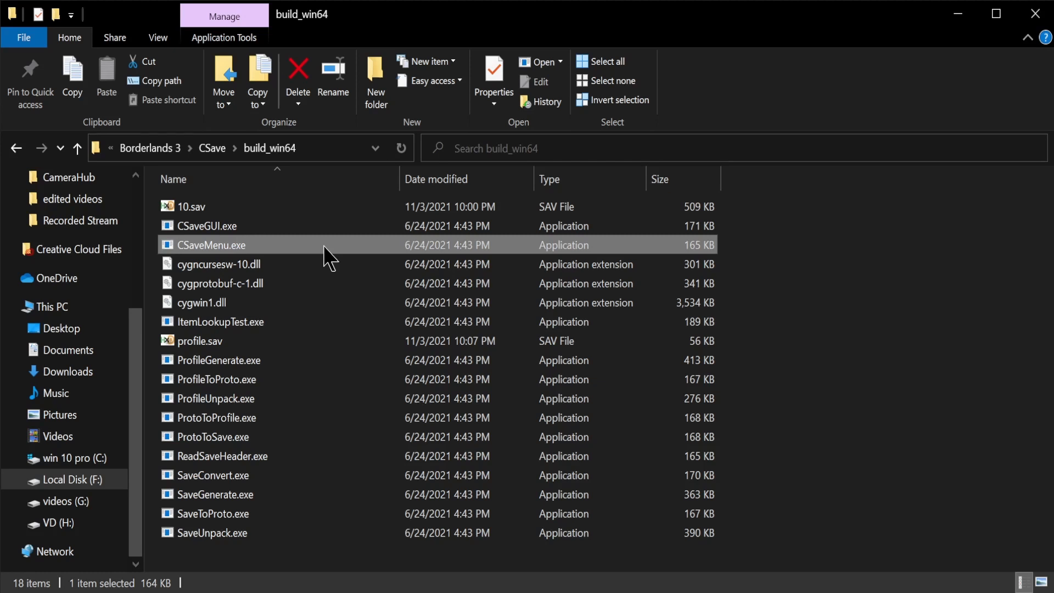
pyautogui.click(222, 321)
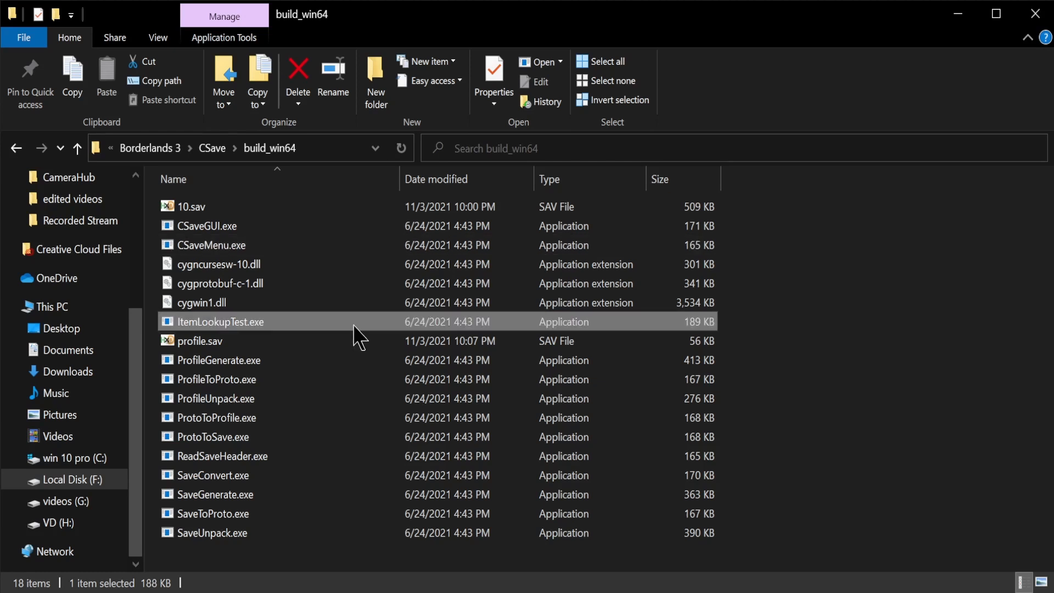
pyautogui.moveTo(293, 283)
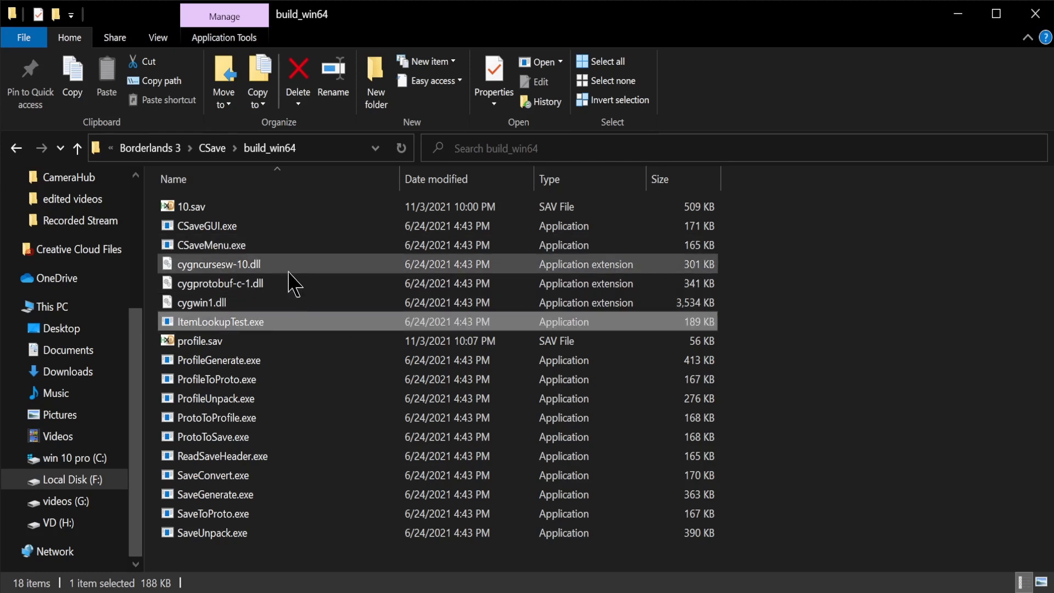
pyautogui.moveTo(263, 282)
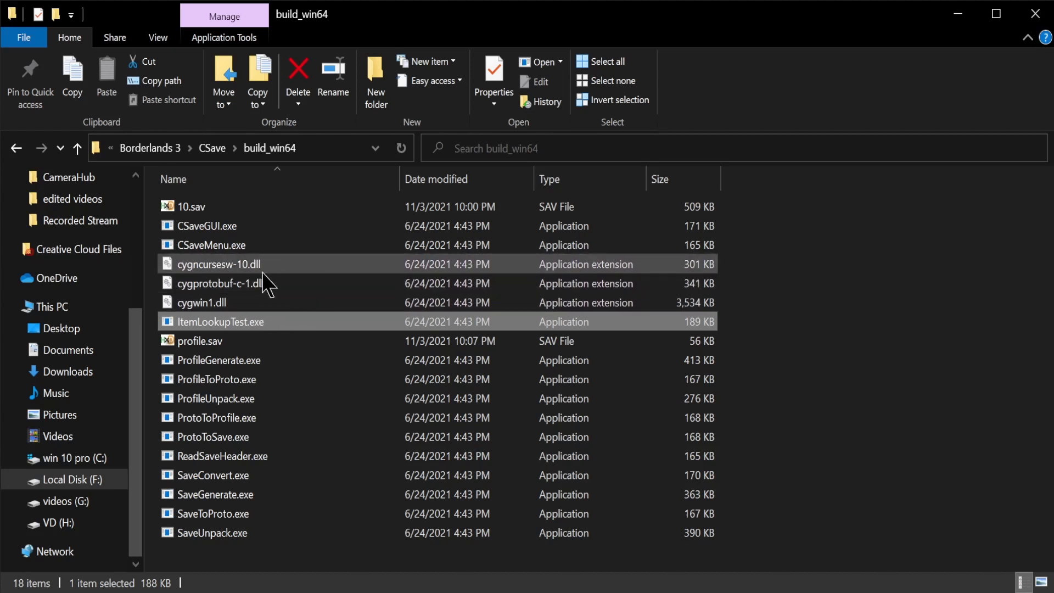
pyautogui.click(216, 359)
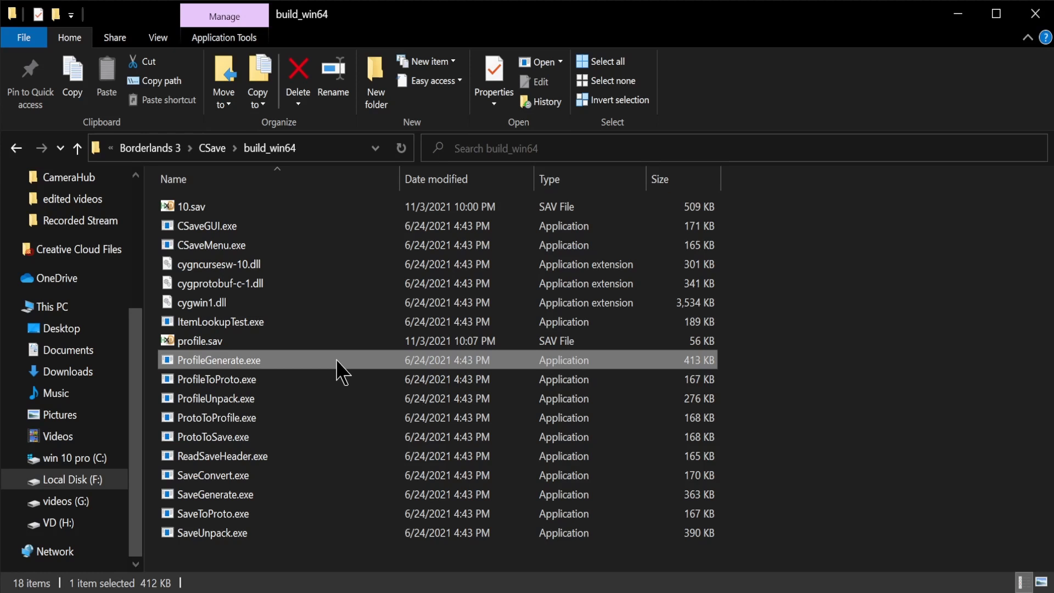
pyautogui.moveTo(290, 373)
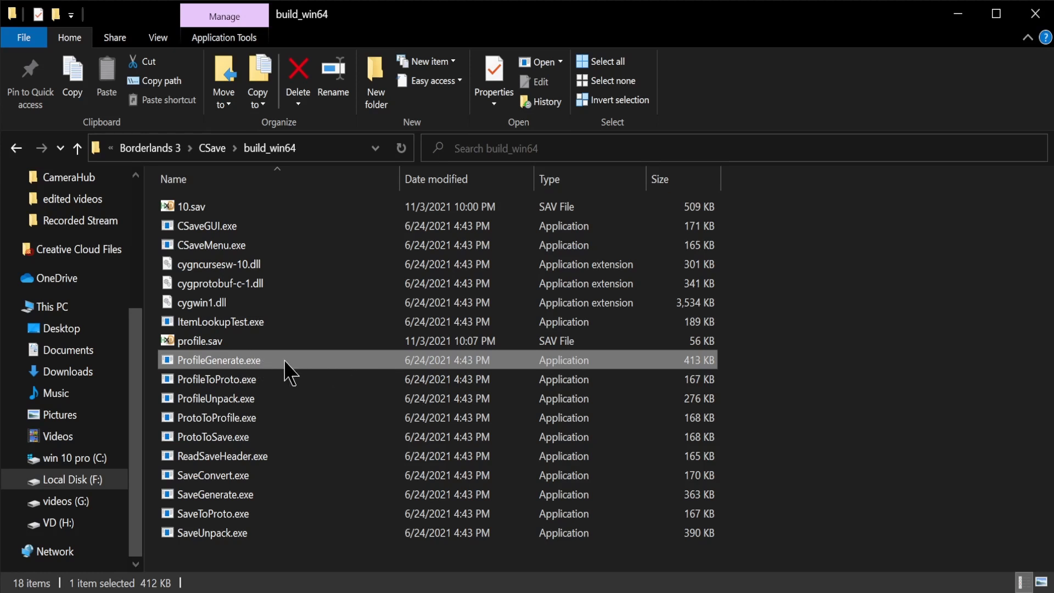
# Highlight the remaining executables, from ProfileToProto.exe and SaveConvert.exe through SaveToProto.exe and SaveUnpack.exe
pyautogui.click(217, 380)
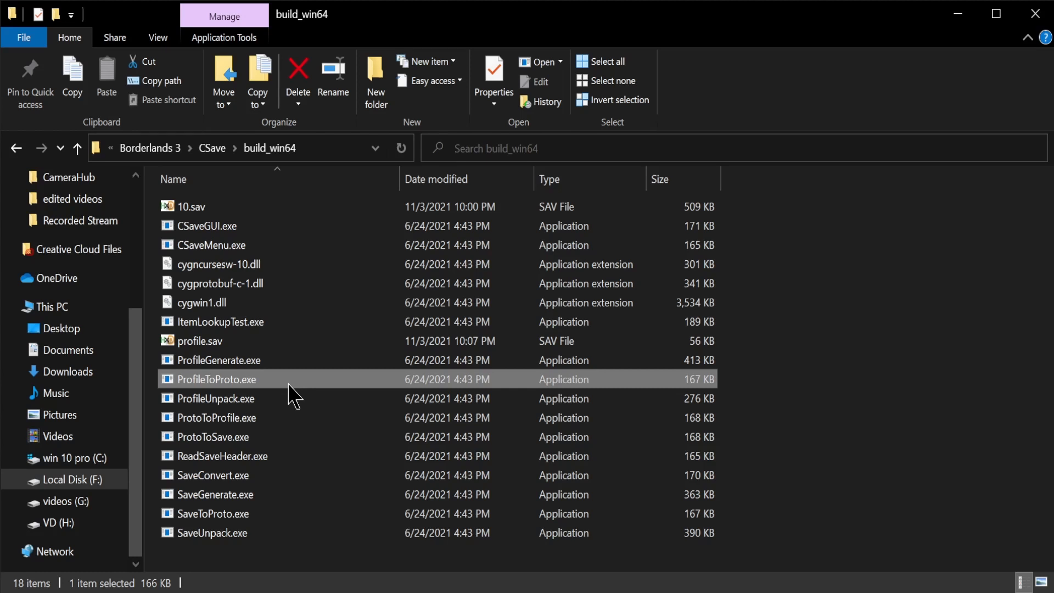
pyautogui.click(215, 398)
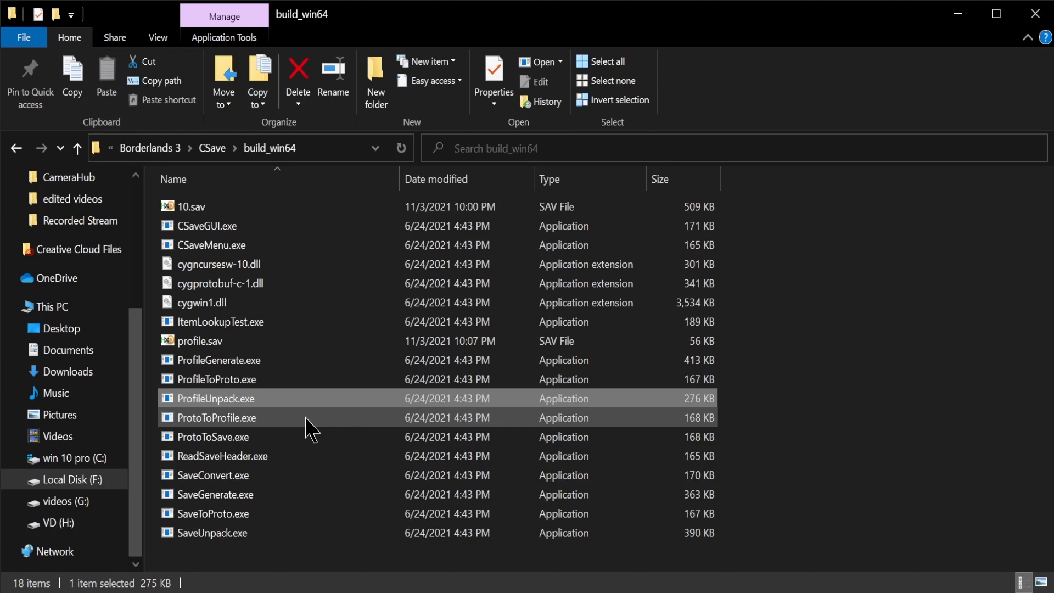
pyautogui.click(215, 417)
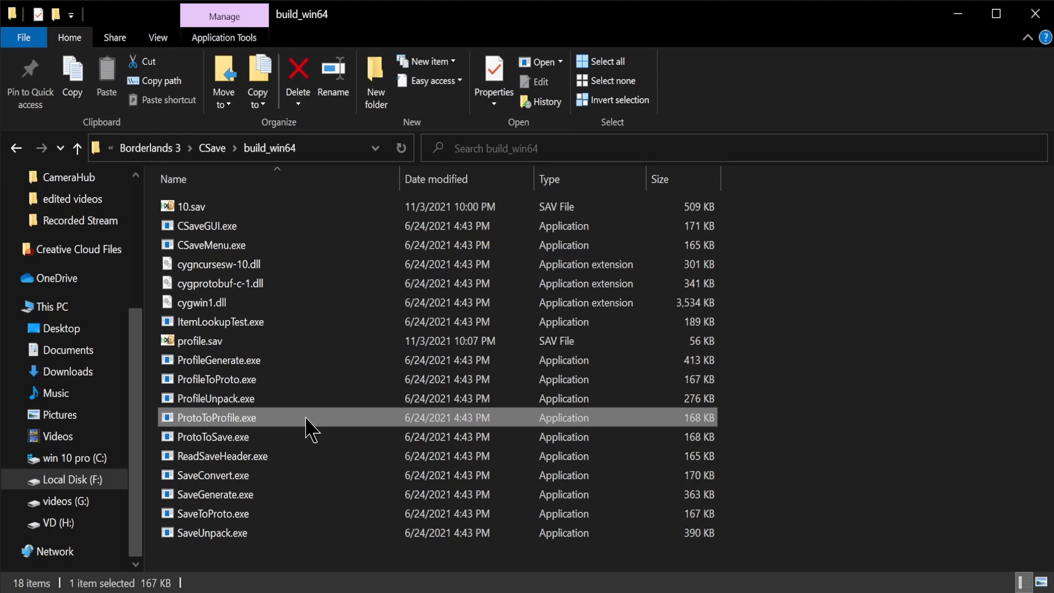
pyautogui.click(213, 437)
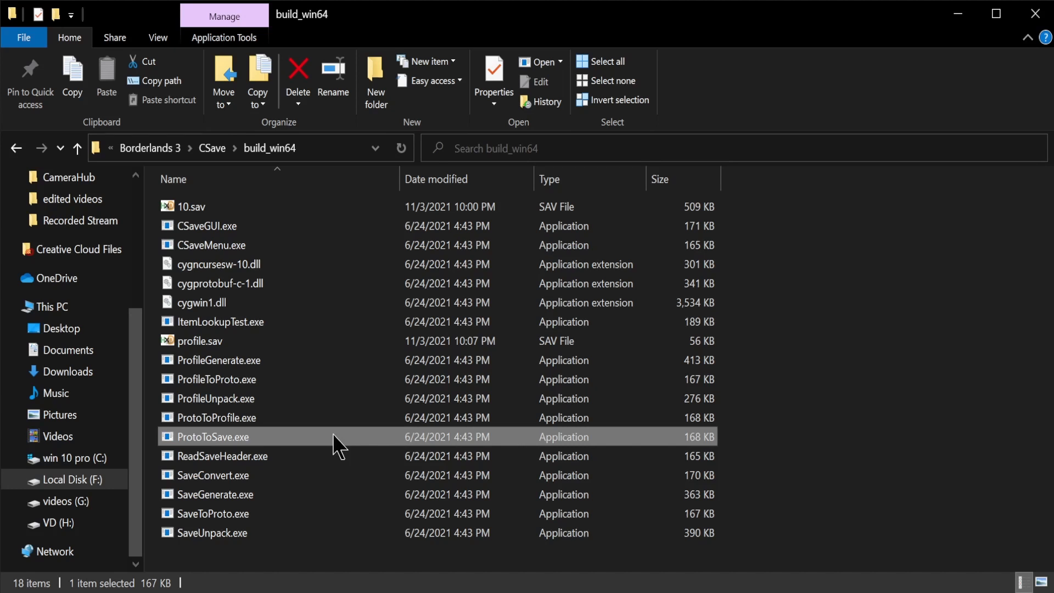
pyautogui.click(222, 456)
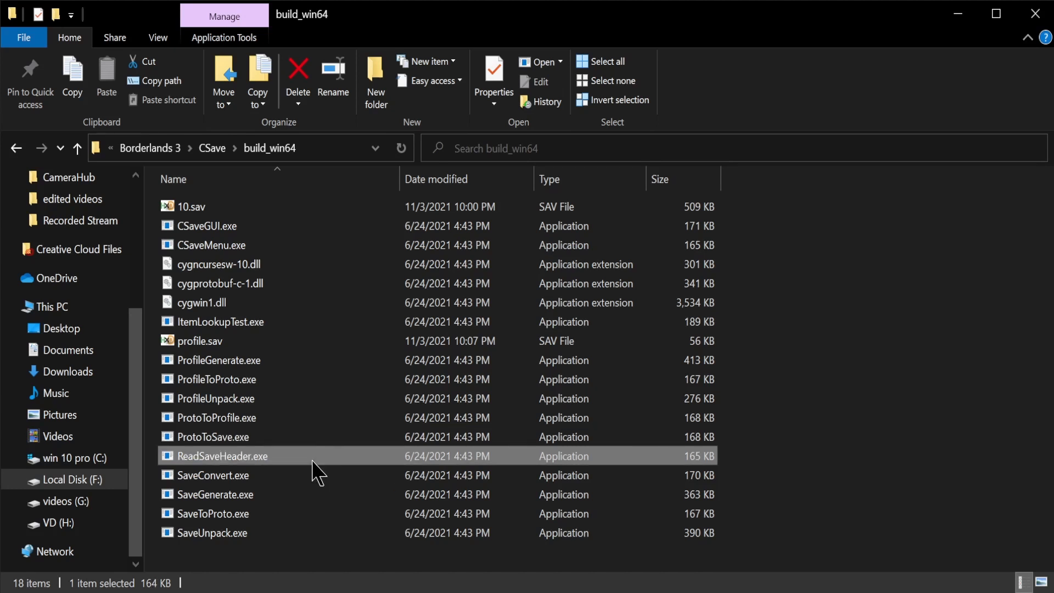
pyautogui.click(212, 475)
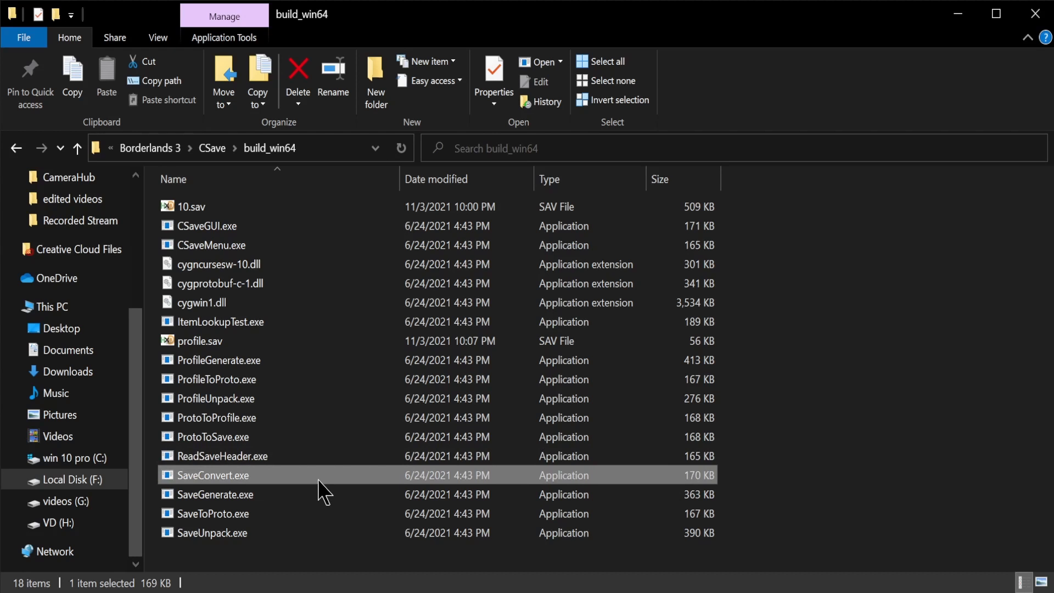
pyautogui.click(216, 494)
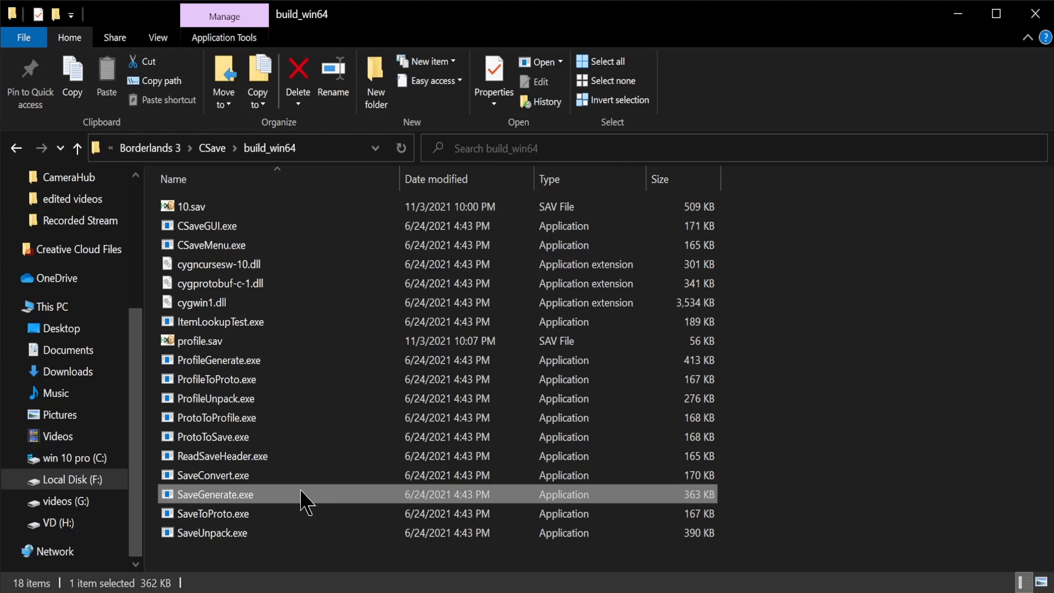
pyautogui.click(213, 513)
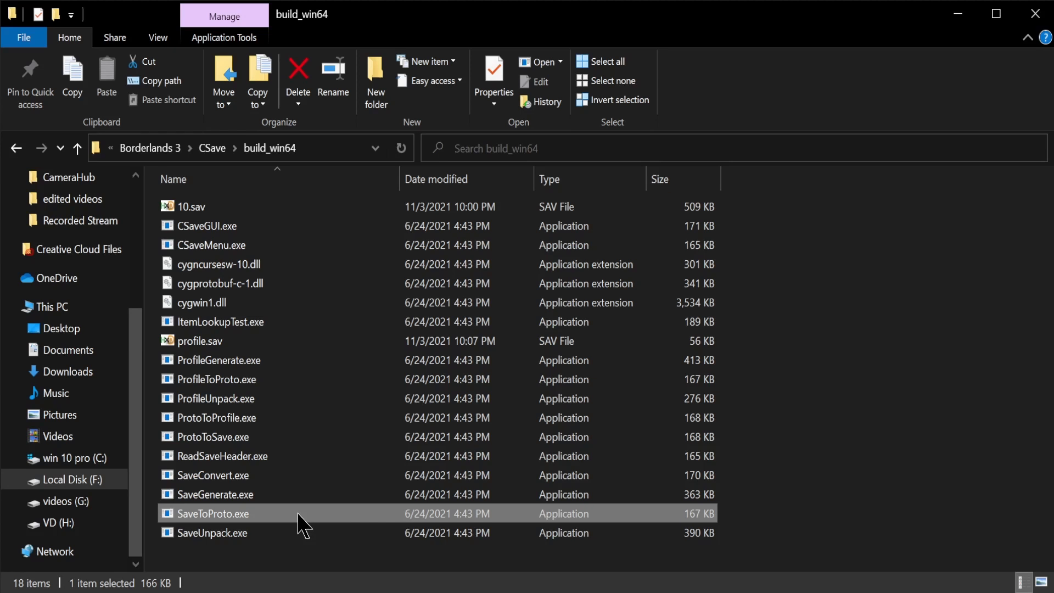
pyautogui.click(213, 532)
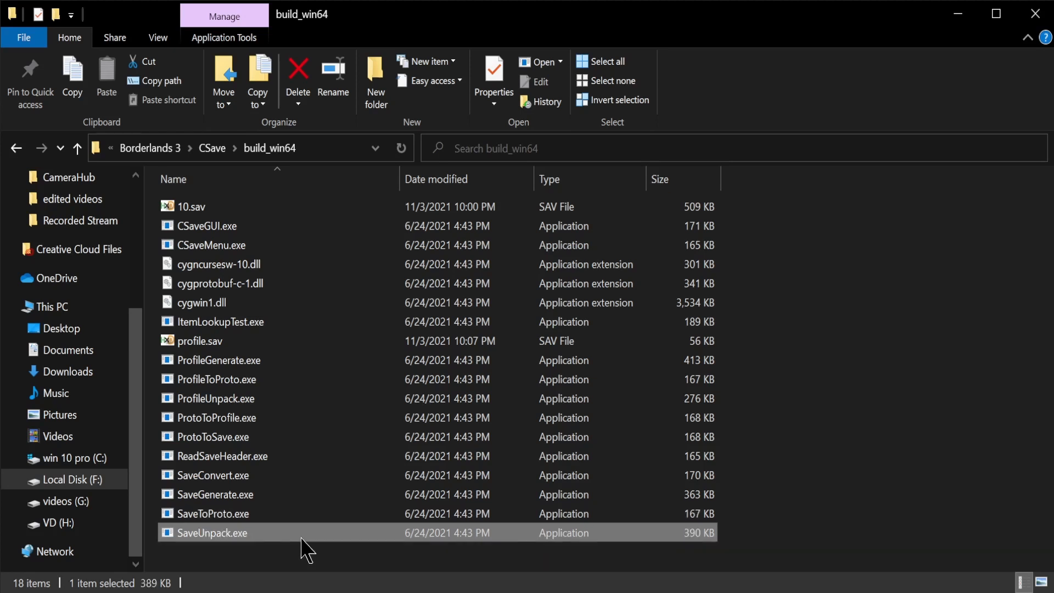
pyautogui.click(823, 303)
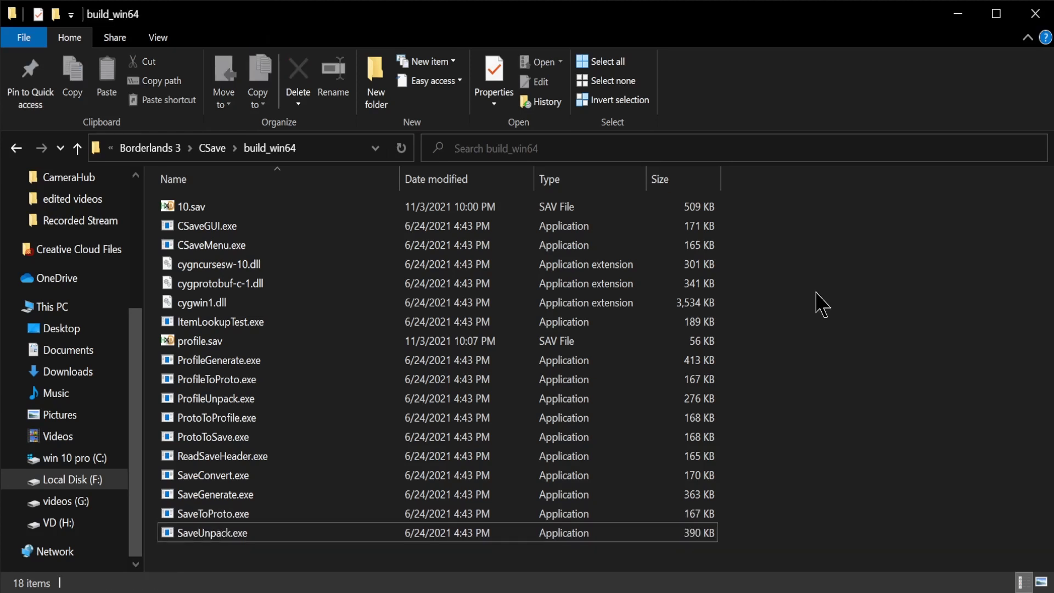
pyautogui.moveTo(804, 283)
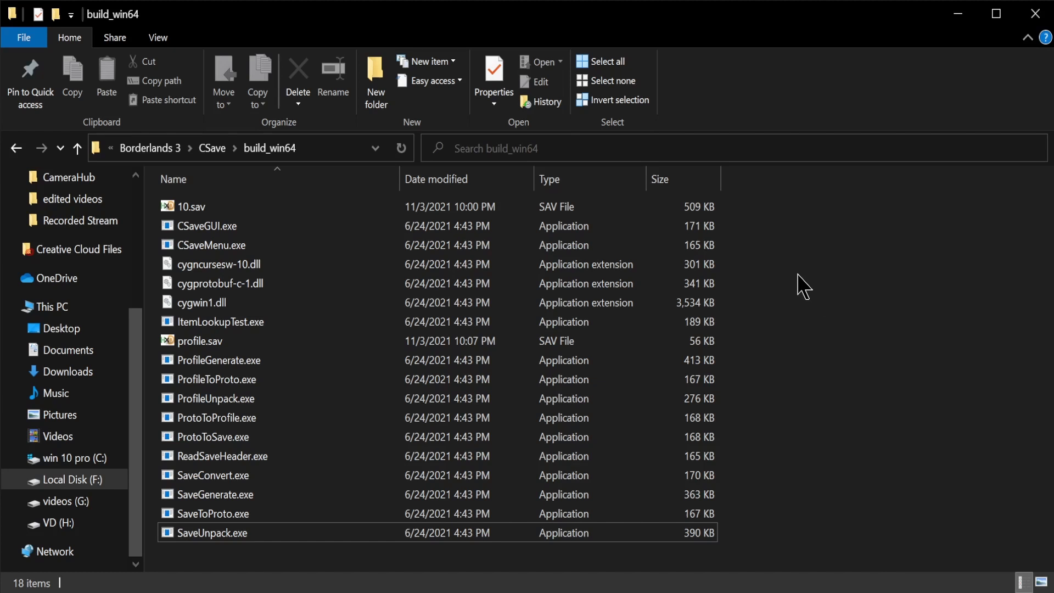
pyautogui.moveTo(780, 537)
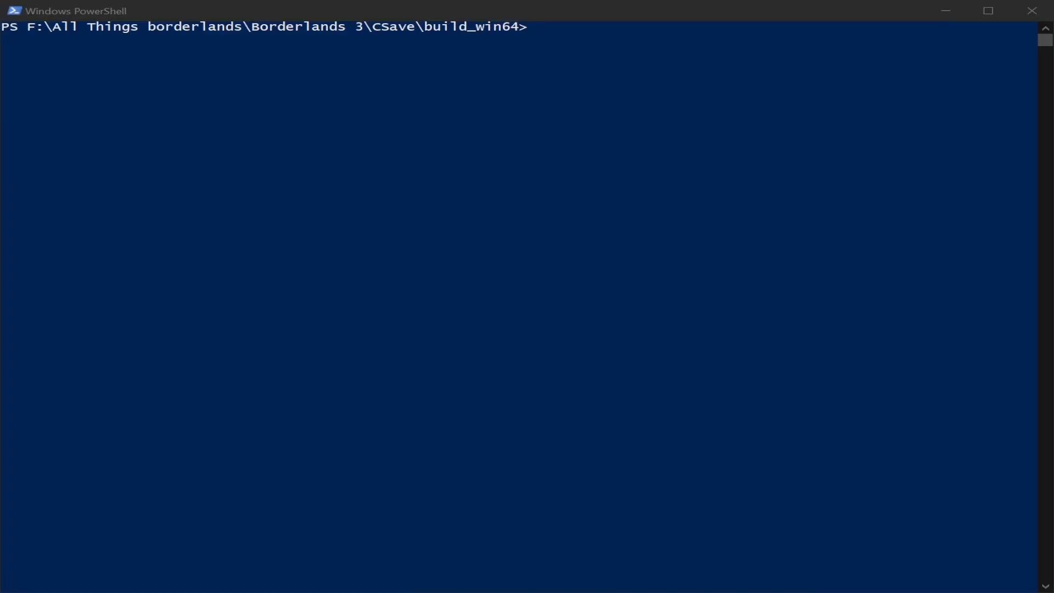
# Run SaveToProto.exe on 10.sav to produce 10.sav.proto
pyautogui.write('&')
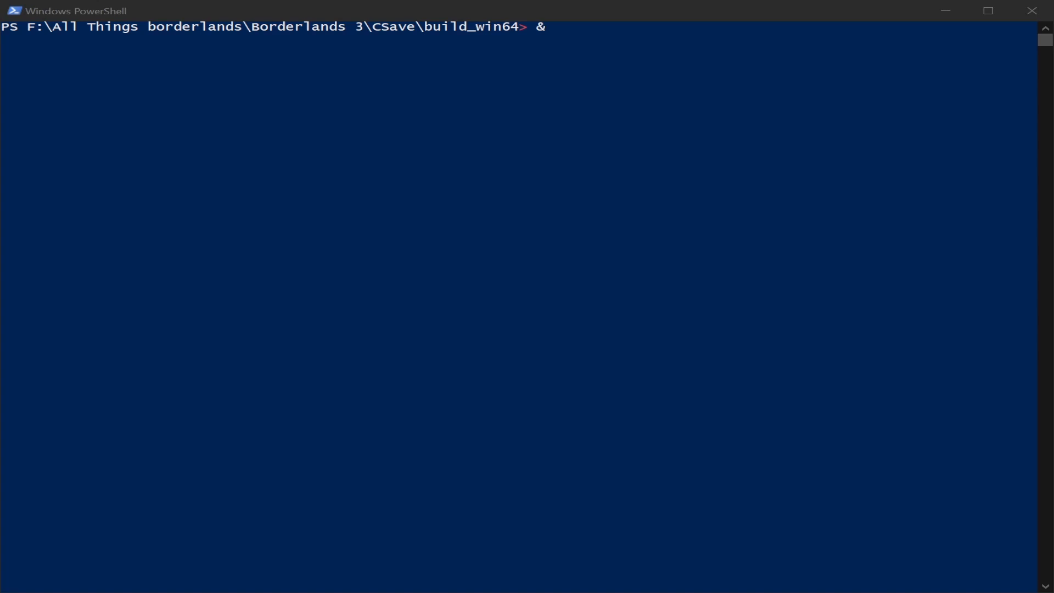
pyautogui.moveTo(652, 342)
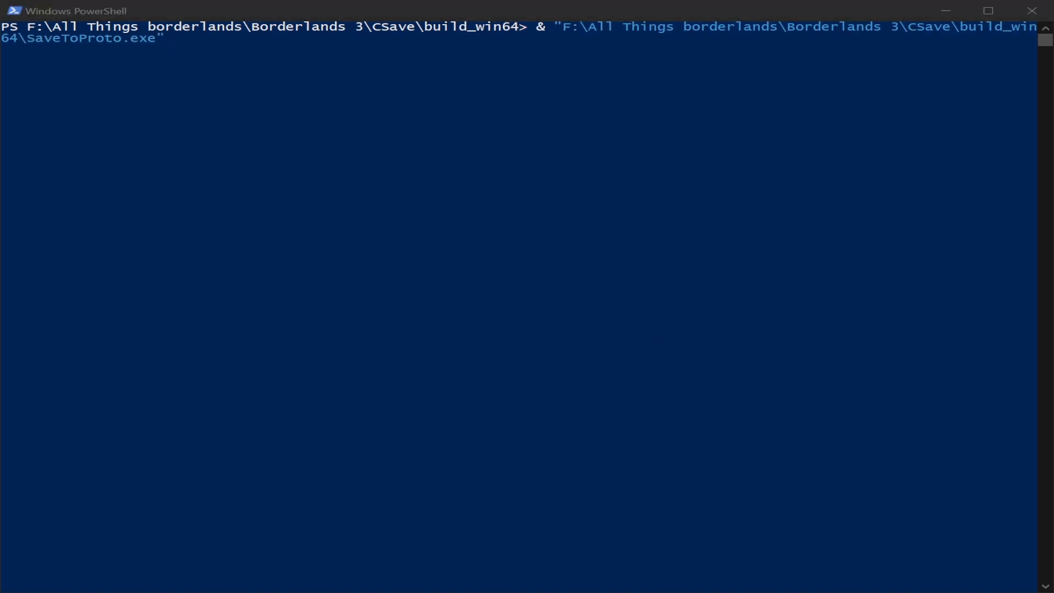
pyautogui.press('Return')
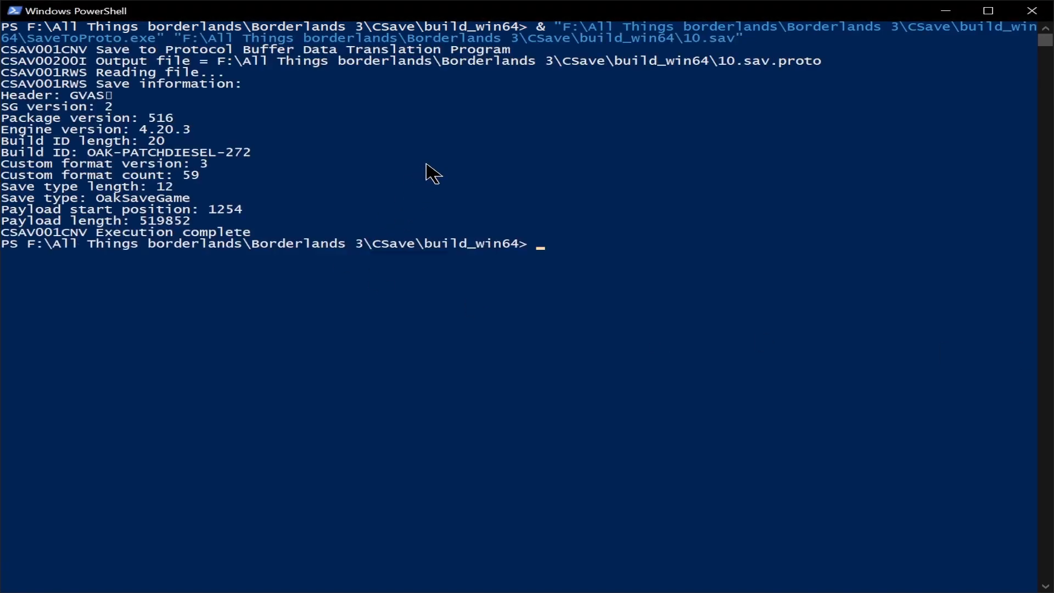
pyautogui.doubleClick(773, 60)
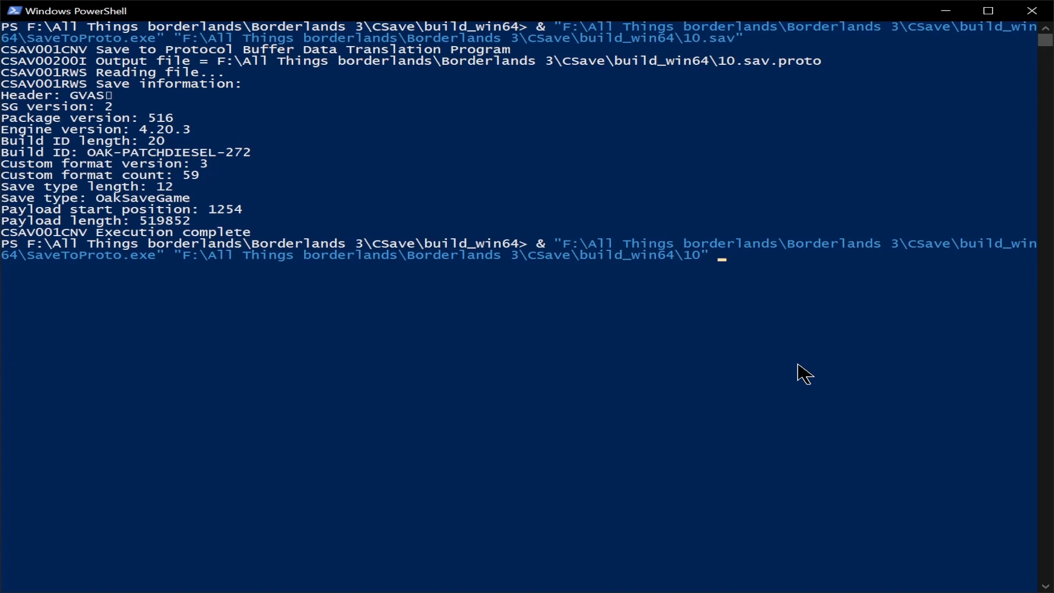
# Run ProfileToProto.exe on profile.sav to create profile.sav.proto, then clear the console
pyautogui.write('3')
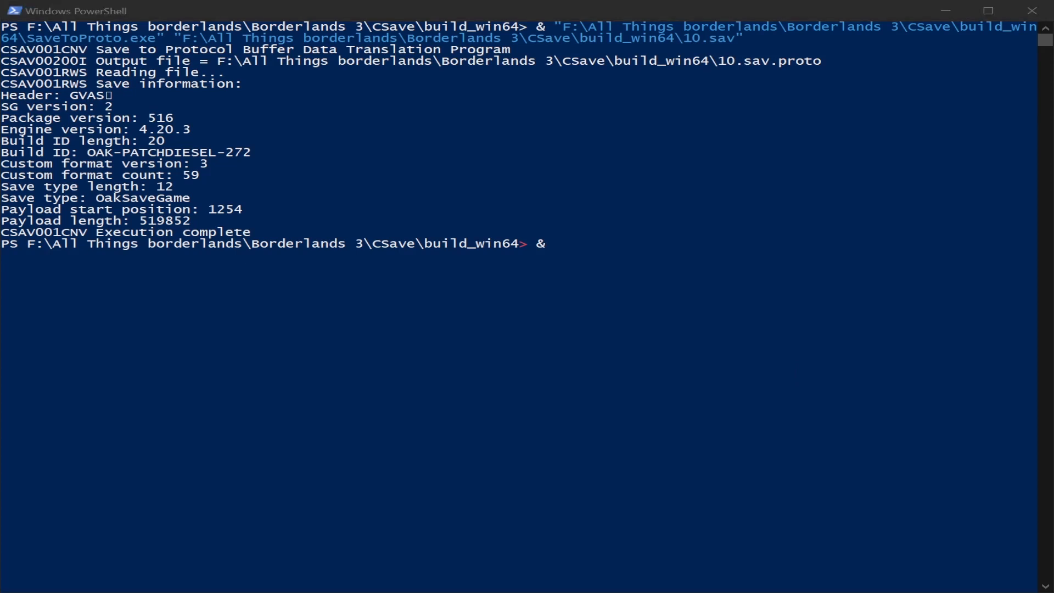
pyautogui.write('"F:\\All Things borderlands\\Borderlands 3\\CSave\\build_win64\\ProfileToProto.exe" "F:\\All Things borderlands\\Borderlands 3\\CSave\\build_win64\\profile.sav')
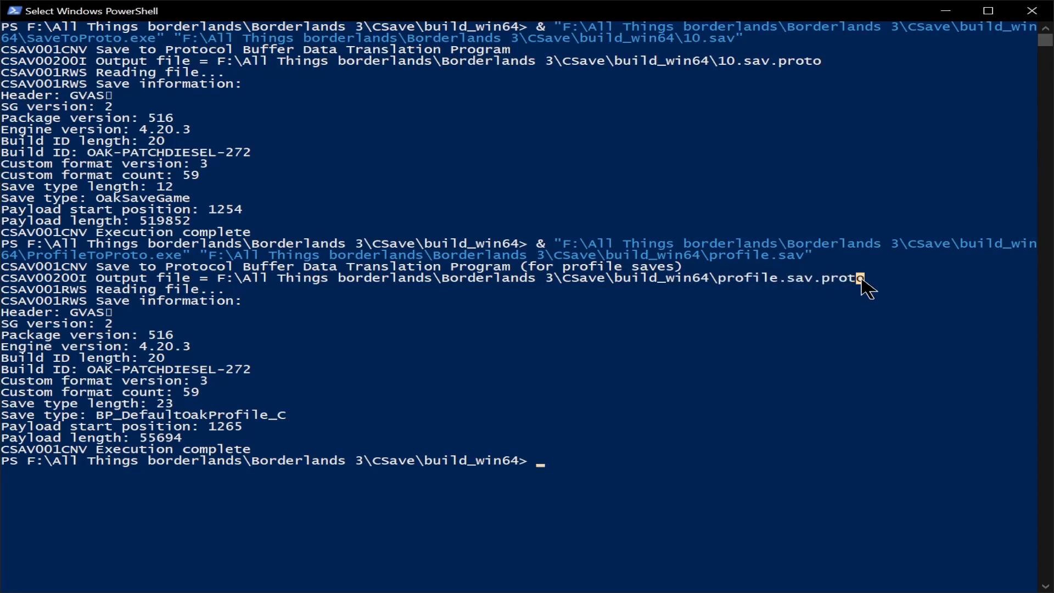
pyautogui.doubleClick(790, 278)
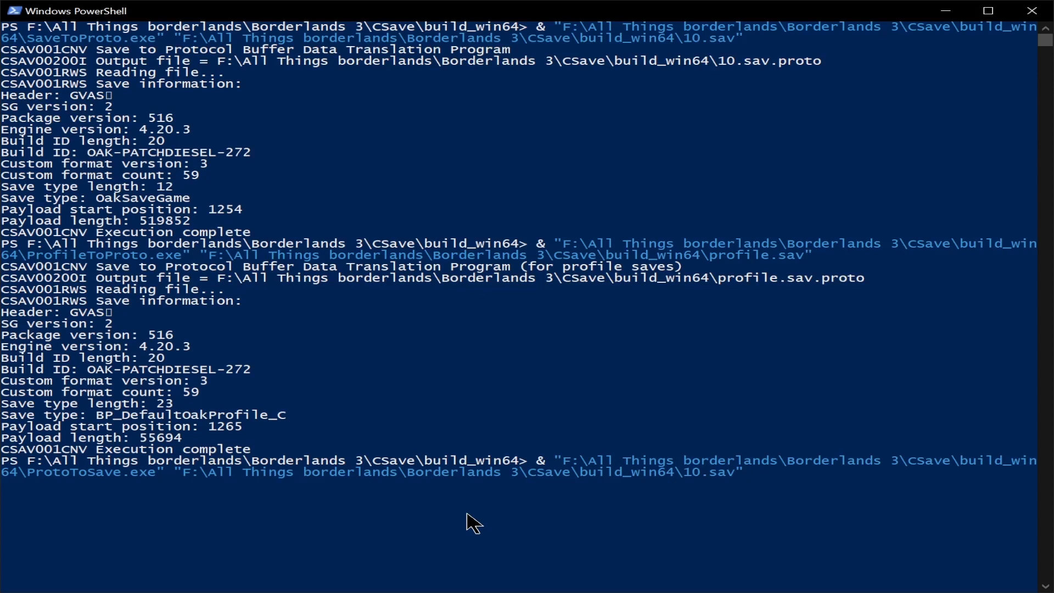
pyautogui.write('3')
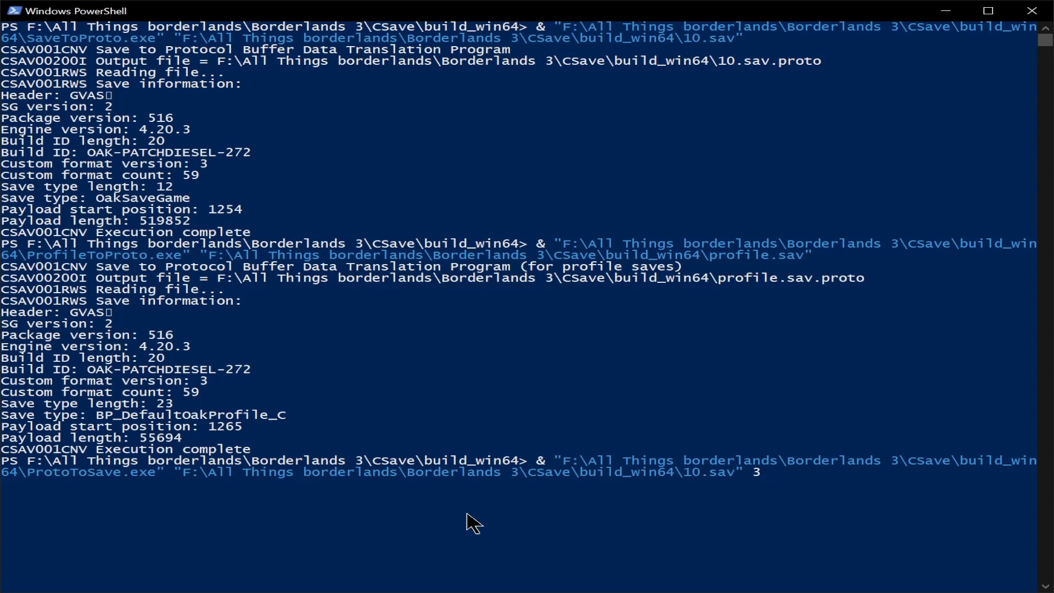
pyautogui.press('backspace')
pyautogui.write('&')
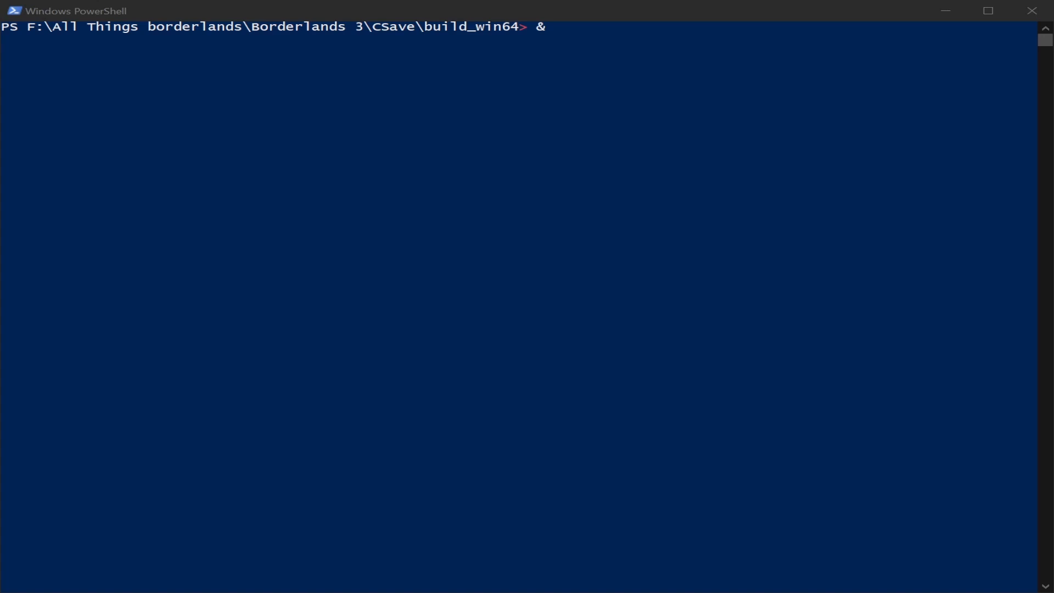
# Run SaveConvert.exe on 10.sav with arguments 10 1 3
pyautogui.write('"F:\\All Things borderlands\\Borderlands 3\\CSave\\build_win64\\SaveConvert.exe" "F:\\All Things borderlands\\Borderlands 3\\CSave\\build_win64\\10.sav')
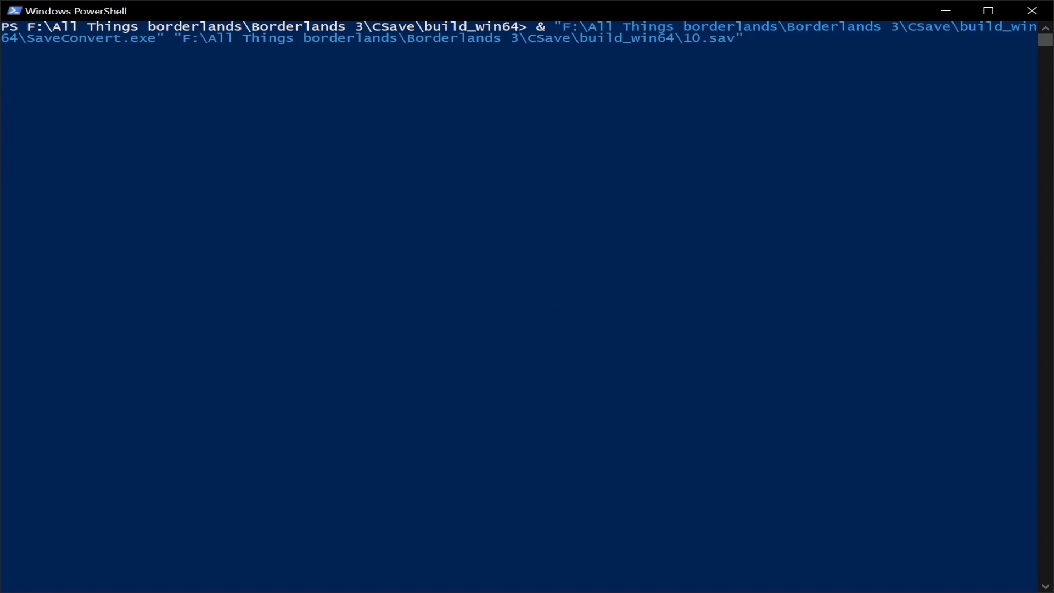
pyautogui.write('10')
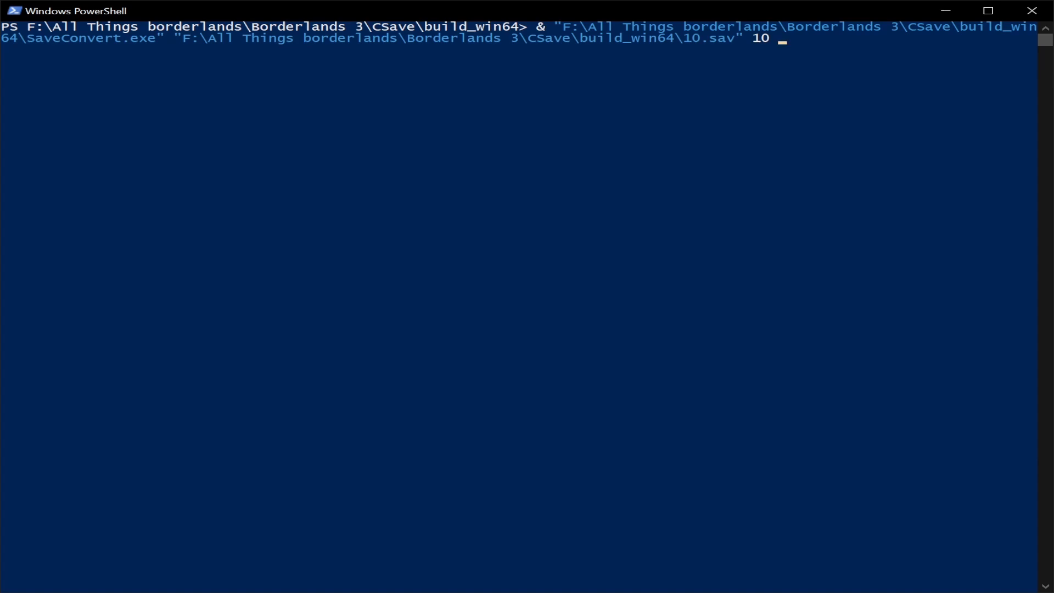
pyautogui.write('1')
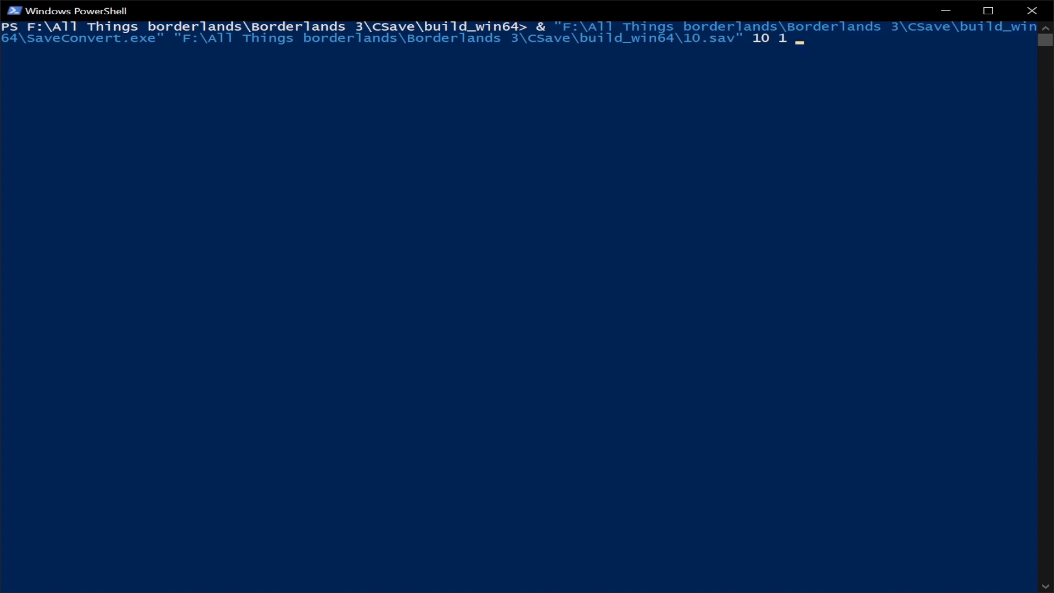
pyautogui.write('3')
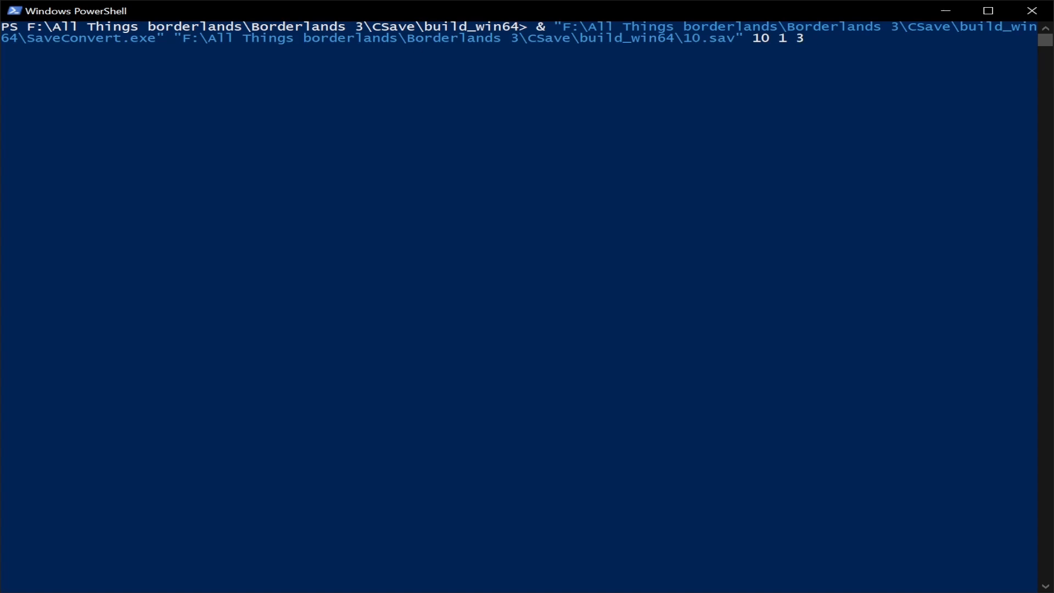
pyautogui.press('Return')
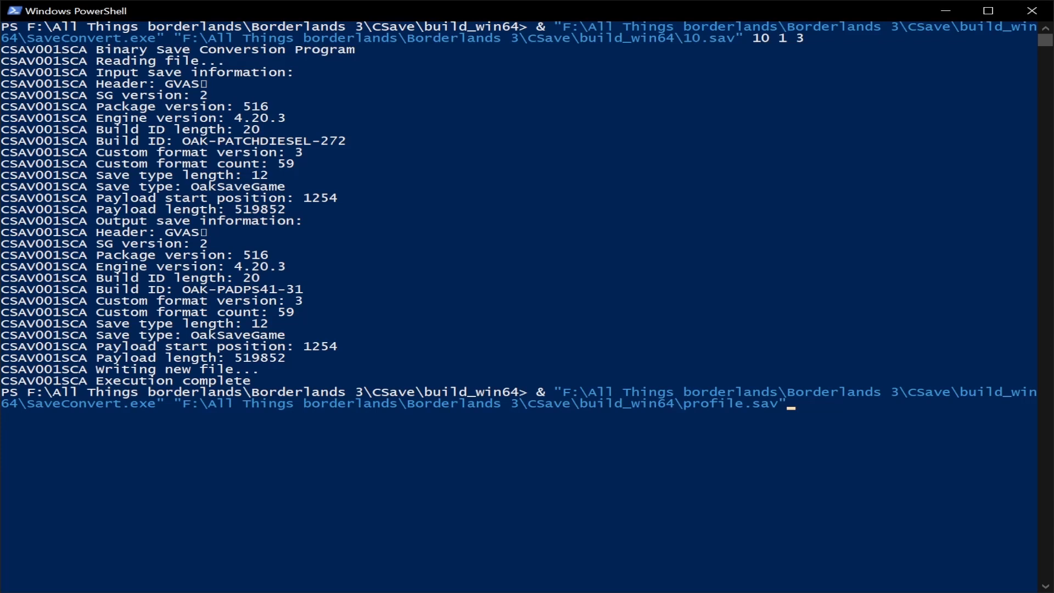
# Edit the SaveConvert command to target profile.sav with arguments profile 2 4
pyautogui.write('pro')
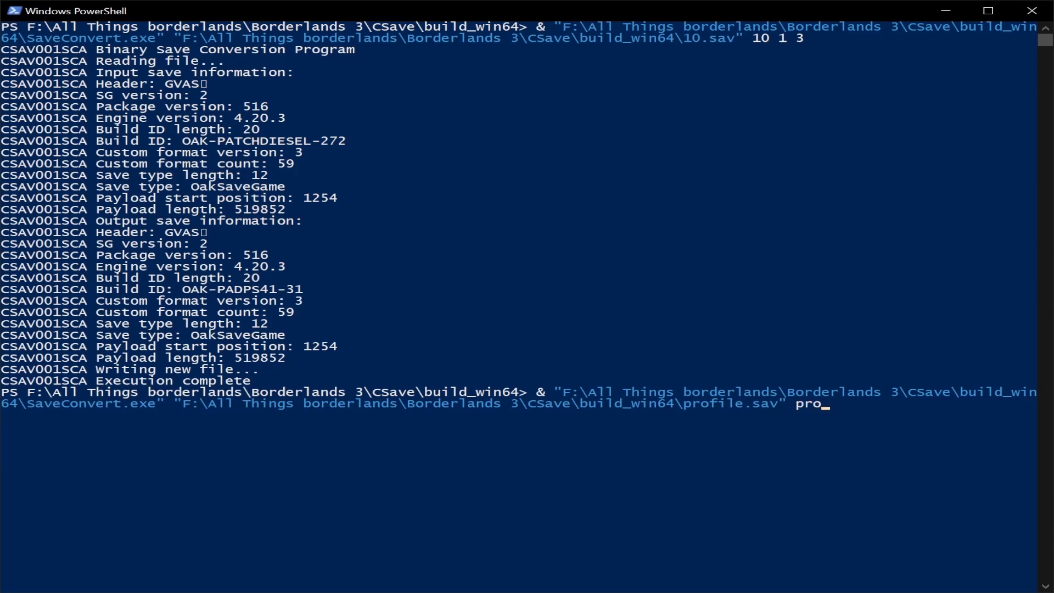
pyautogui.write('file')
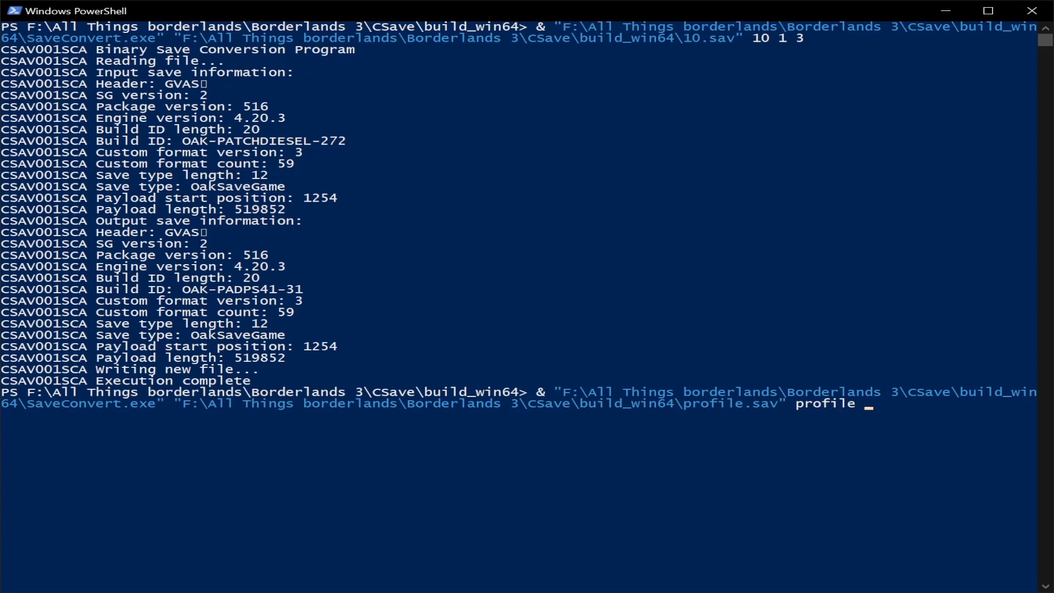
pyautogui.write('2')
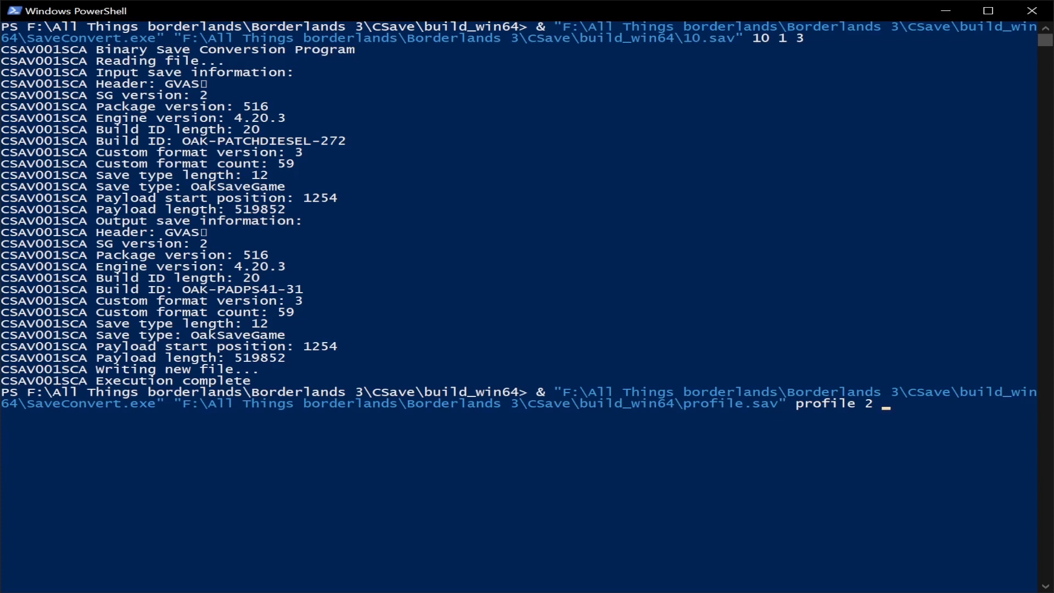
pyautogui.write('4')
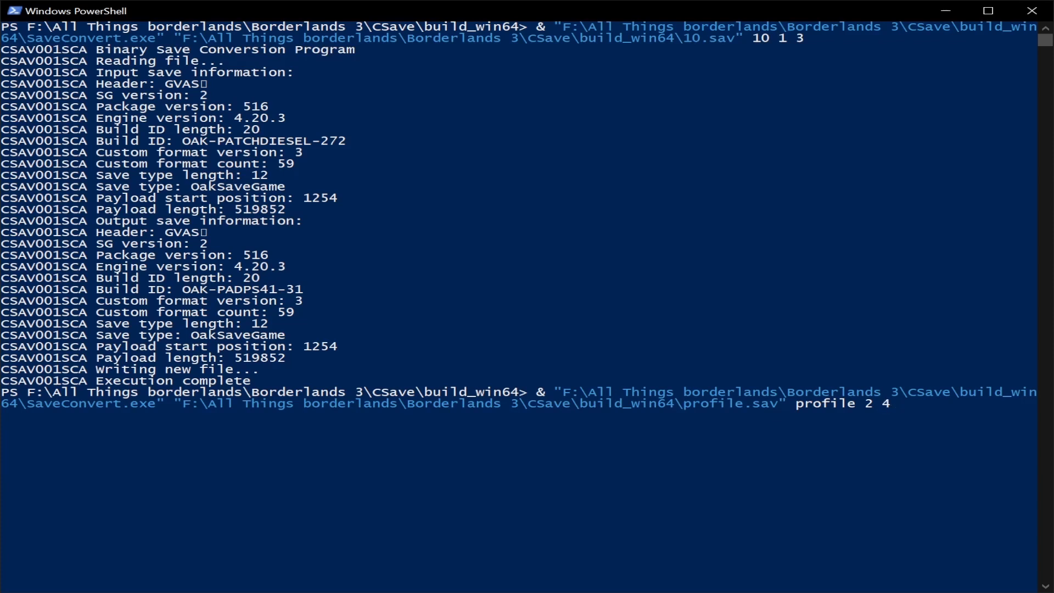